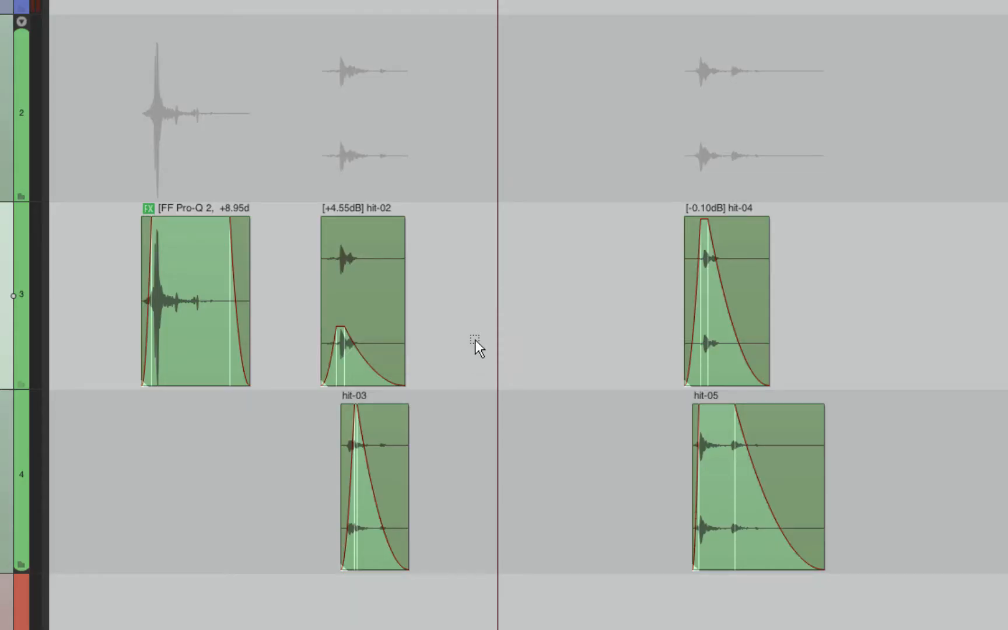
mouse_move(575, 293)
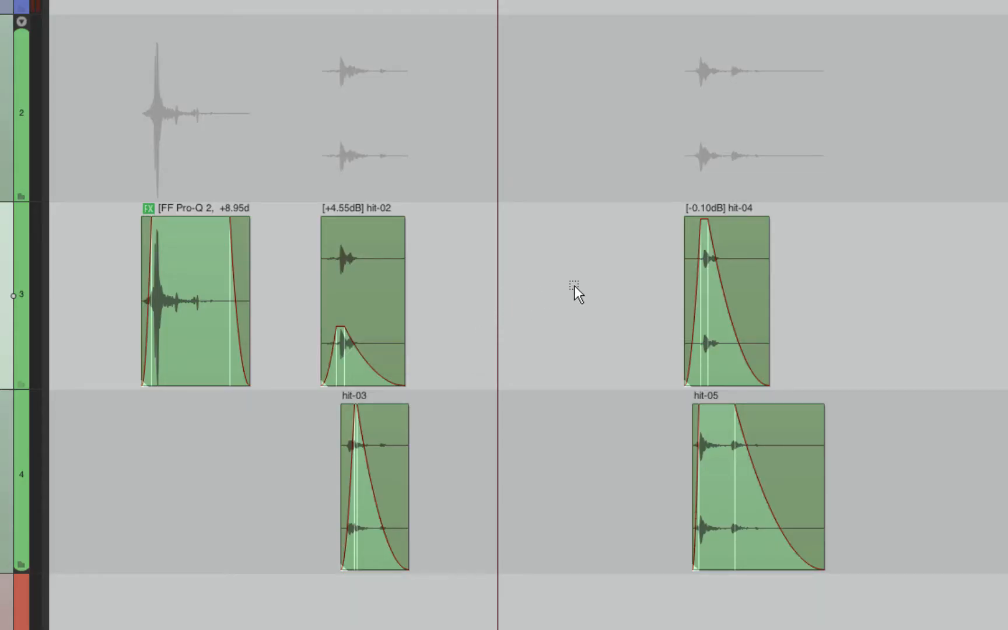
mouse_move(290, 260)
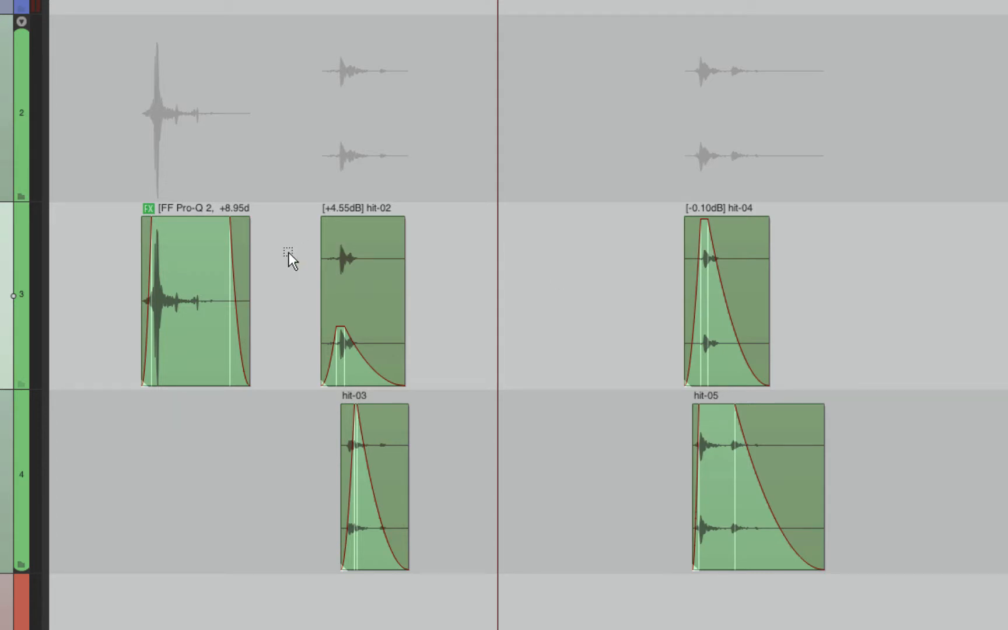
mouse_move(518, 267)
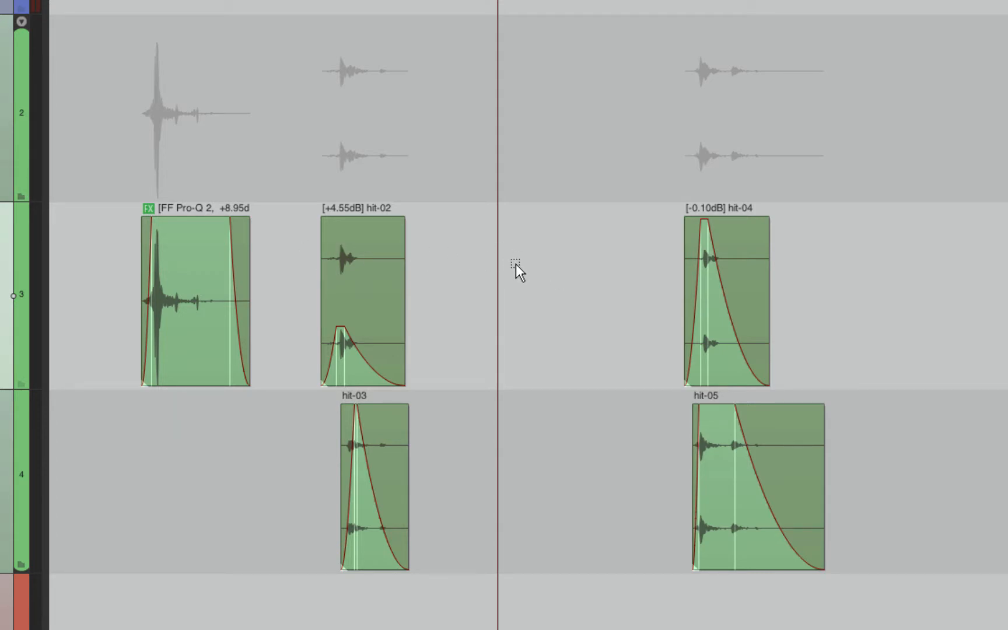
mouse_move(117, 315)
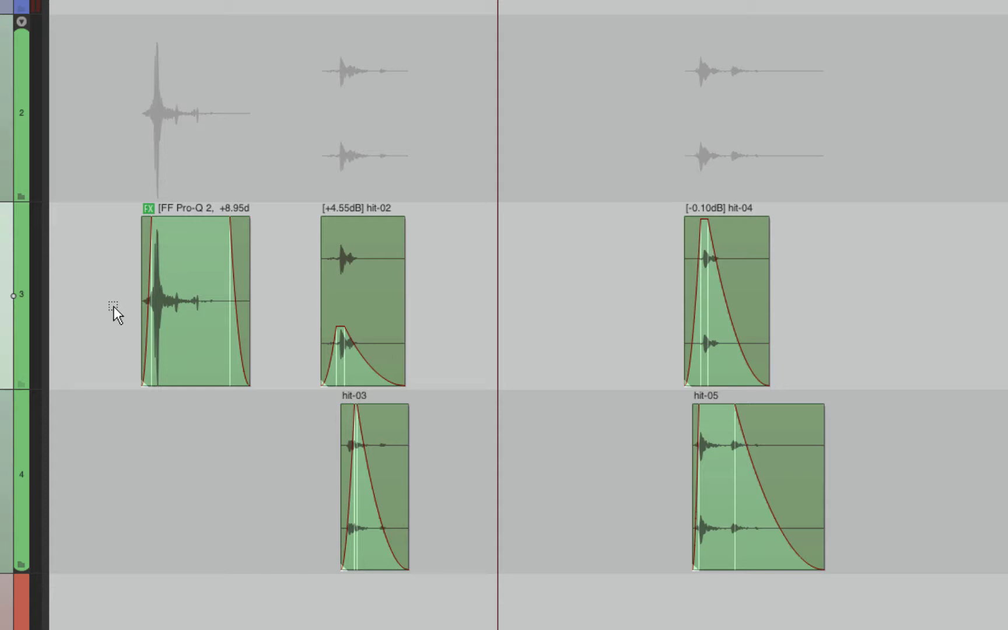
mouse_move(736, 251)
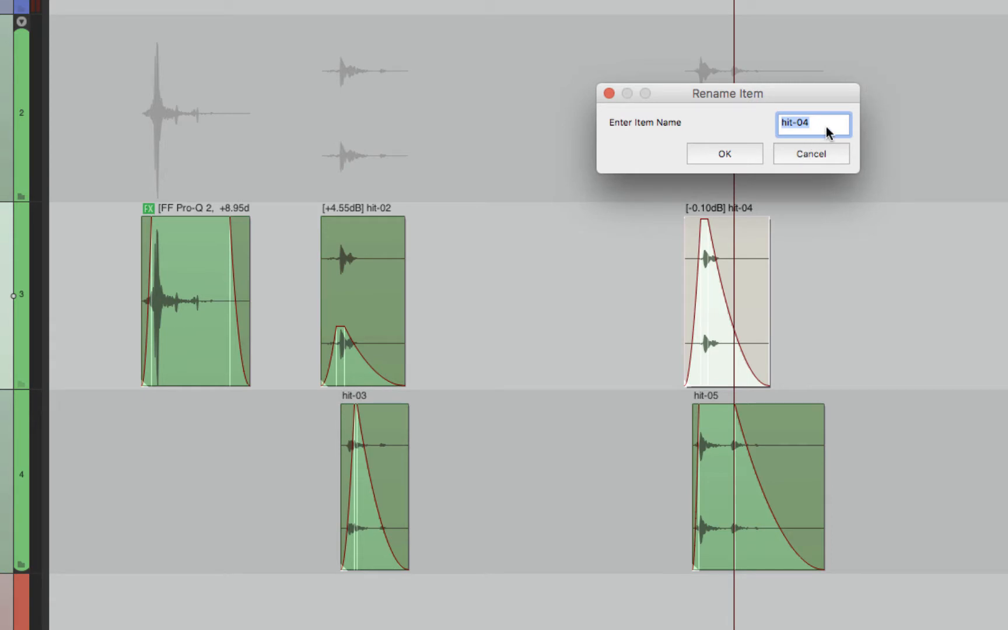
mouse_move(758, 222)
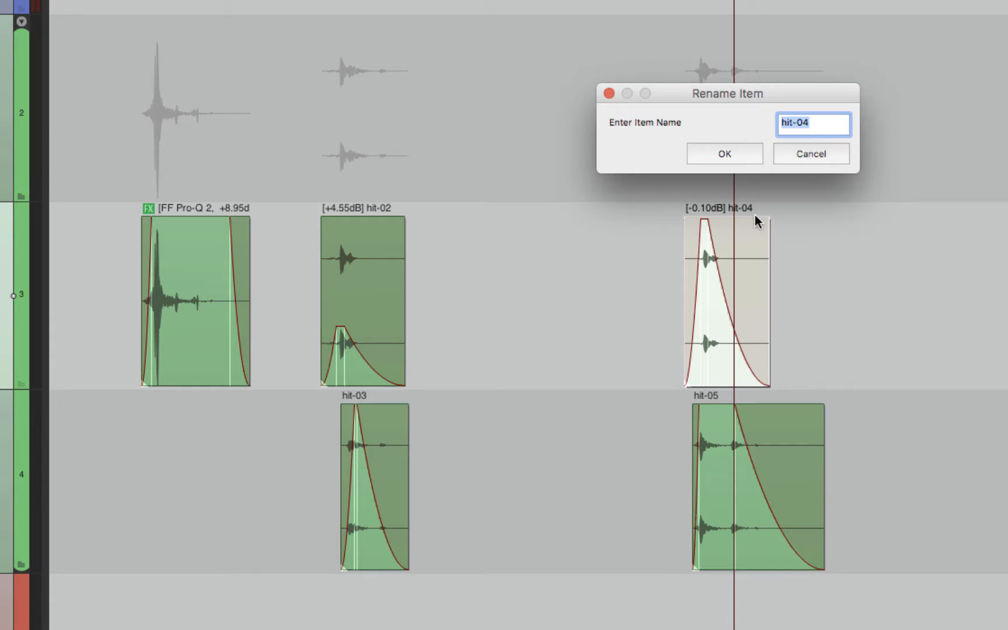
- Confirm the Rename Item prompt so the hit-04 clip becomes 'hello'
click(723, 152)
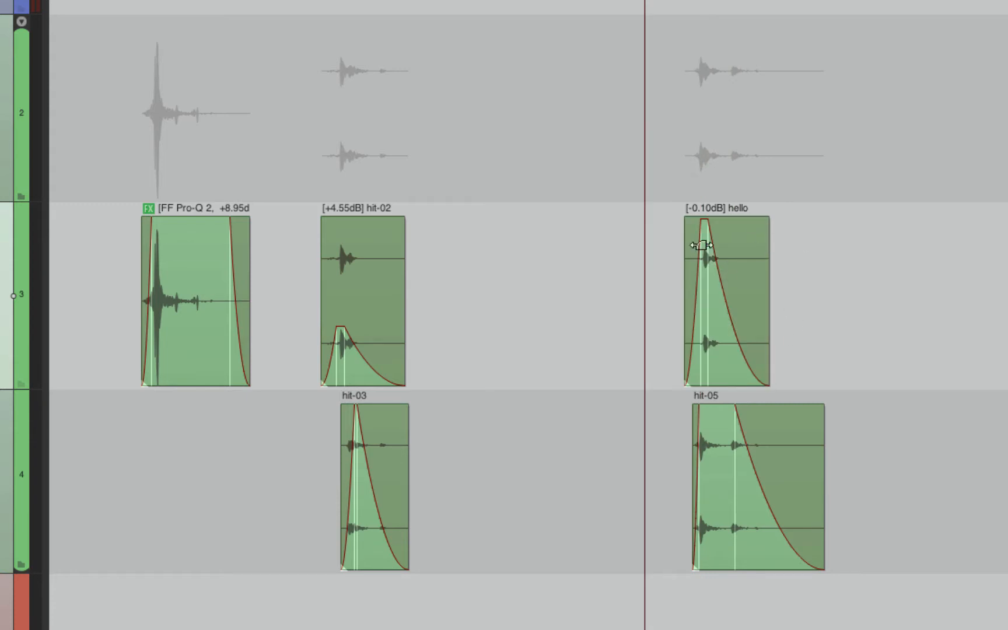
mouse_move(620, 319)
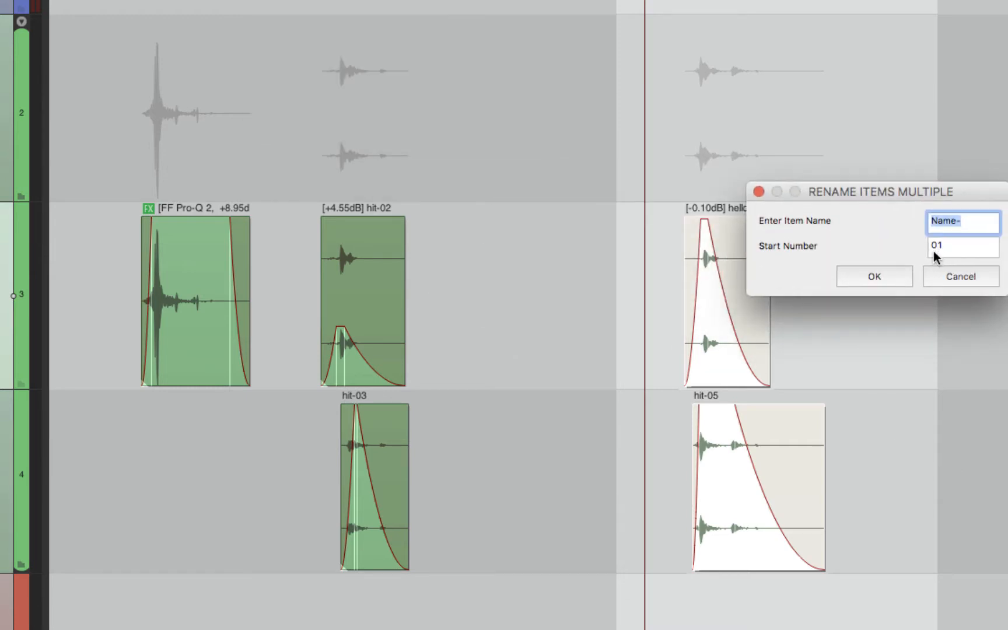
click(962, 246)
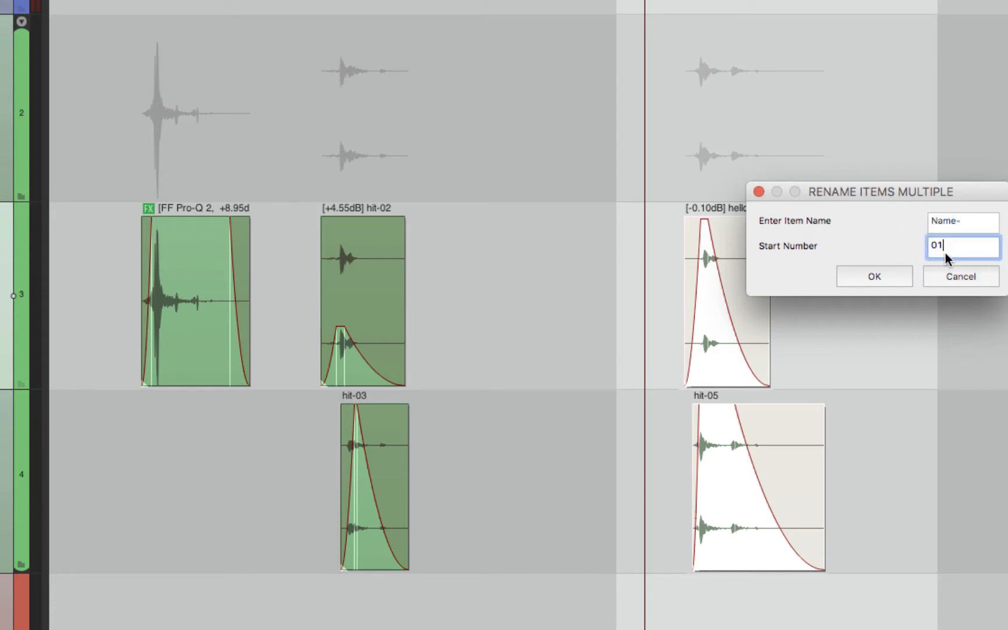
text(0)
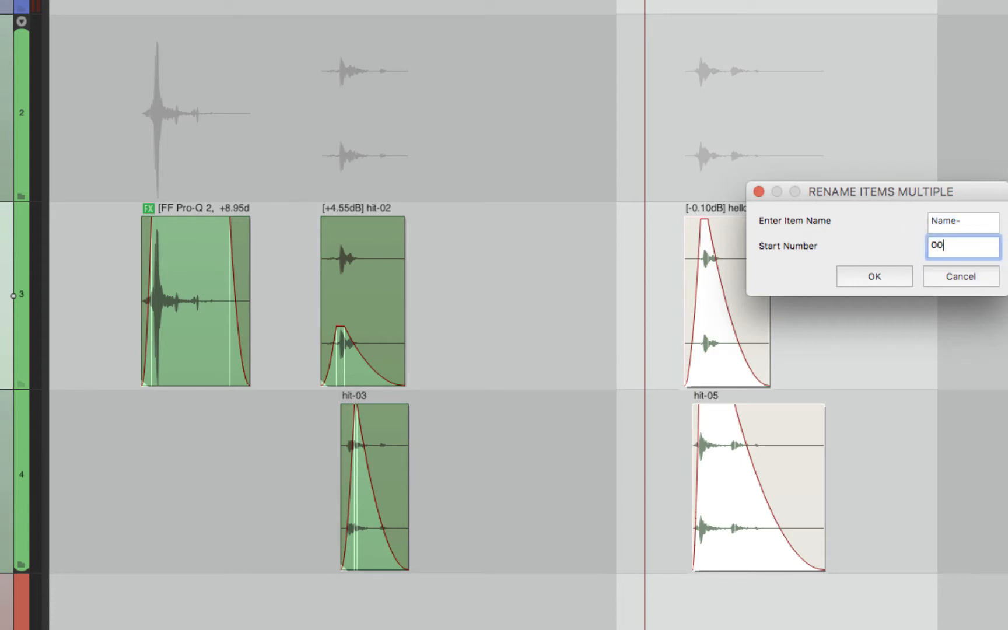
text(1)
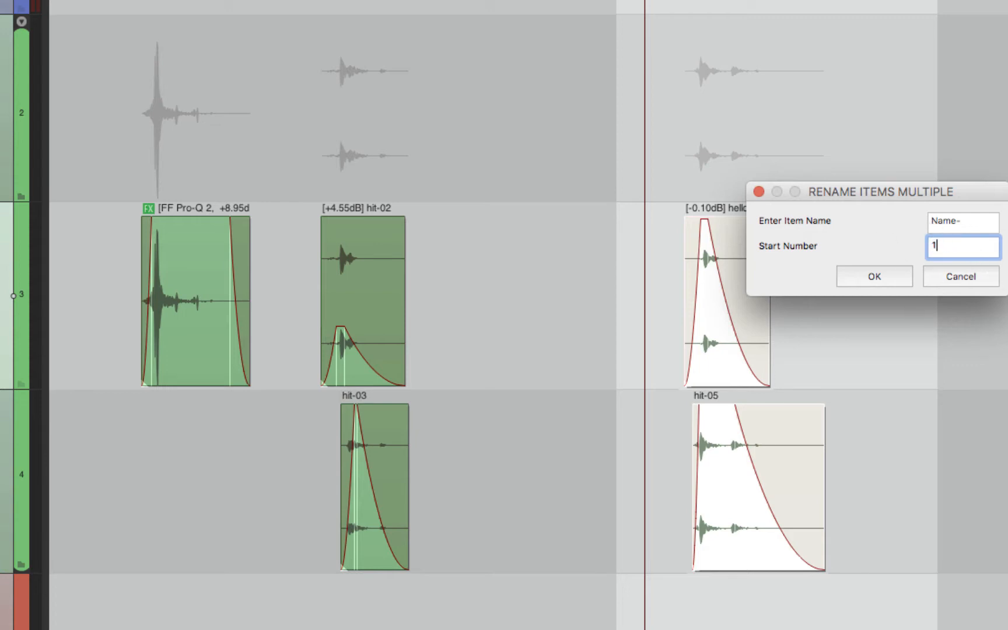
click(961, 222)
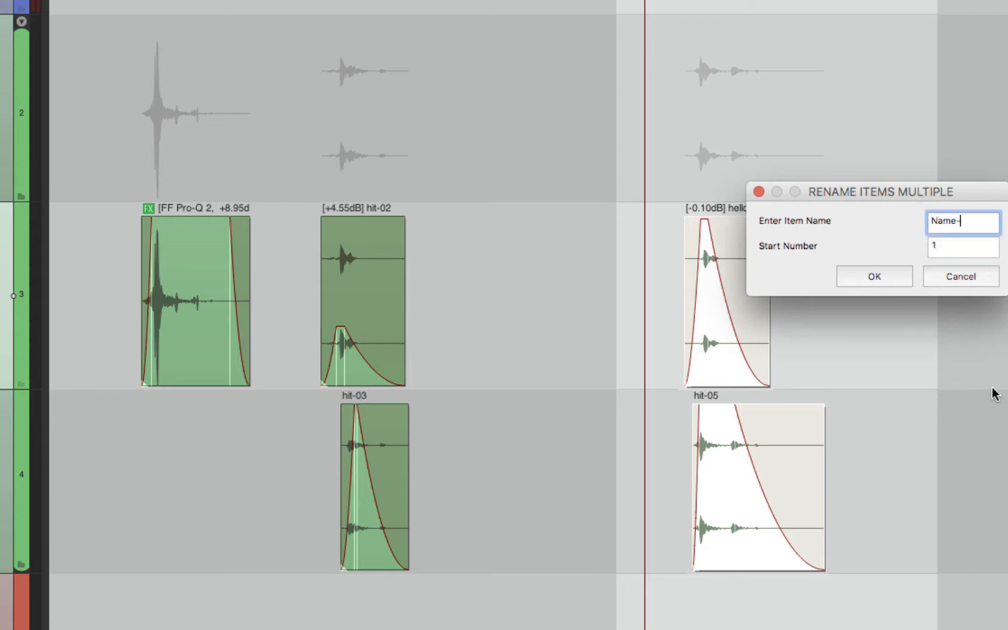
mouse_move(964, 300)
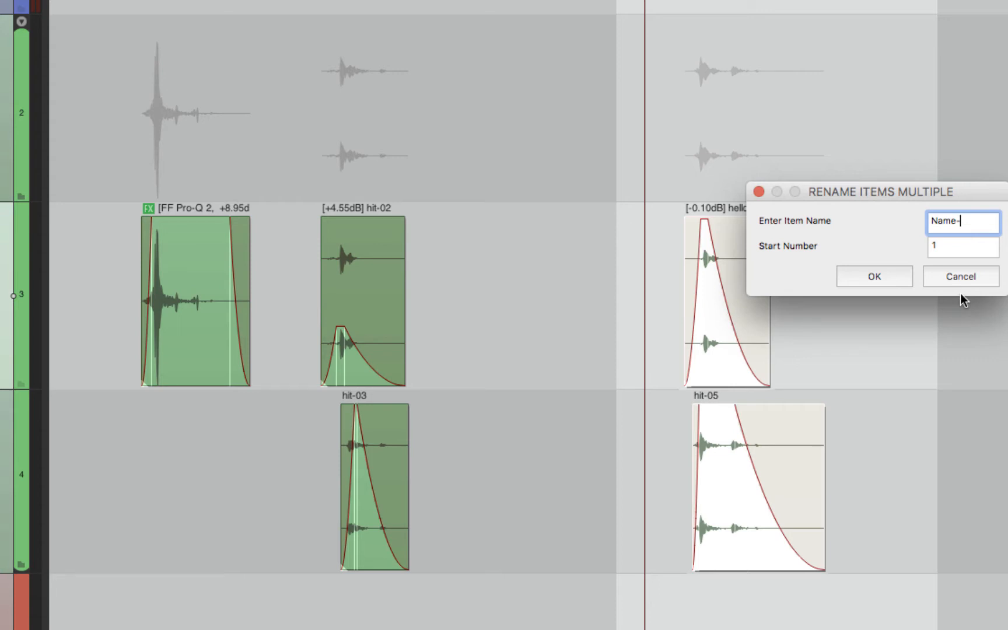
click(872, 275)
text(te)
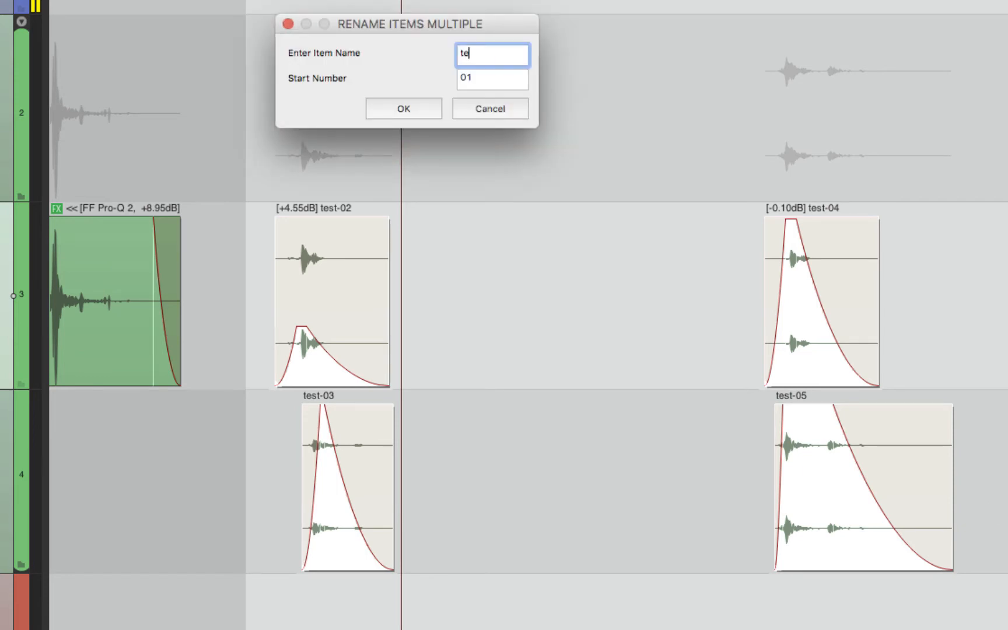
- Enter base name 'test-' with start number 001 and apply it to the four clips
click(403, 108)
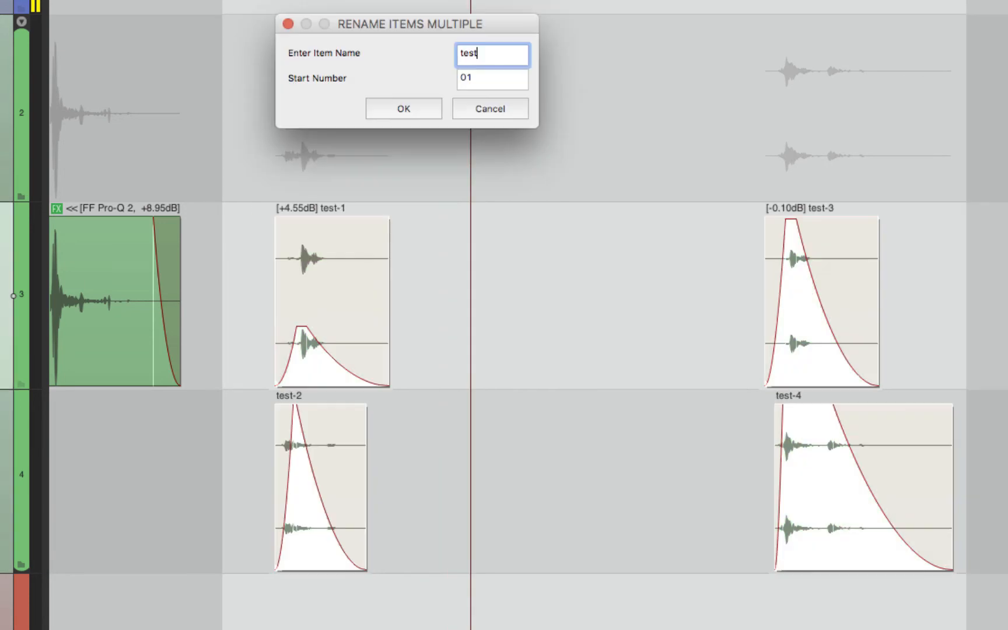
click(402, 109)
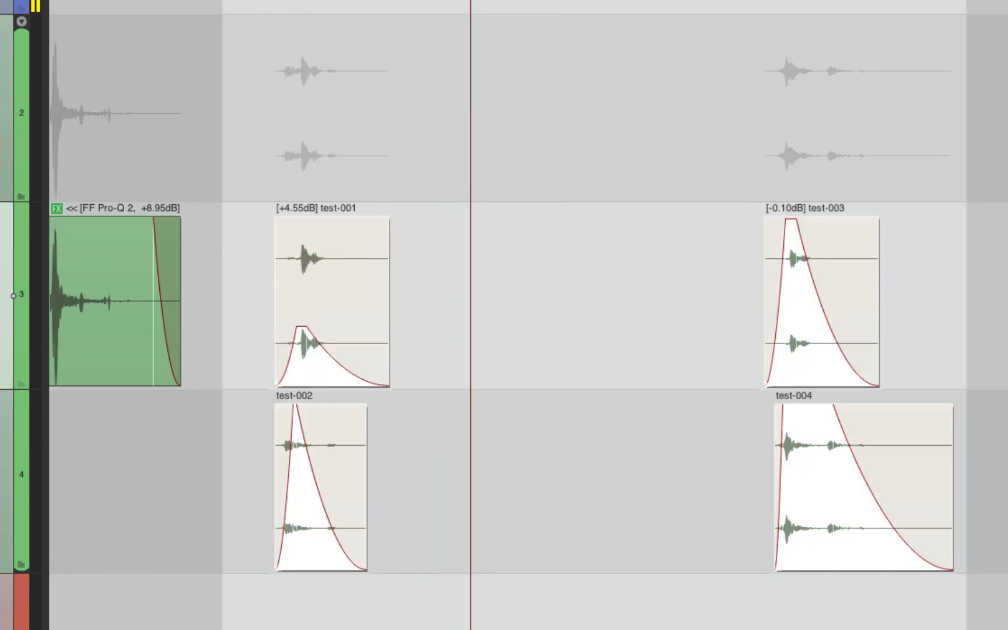